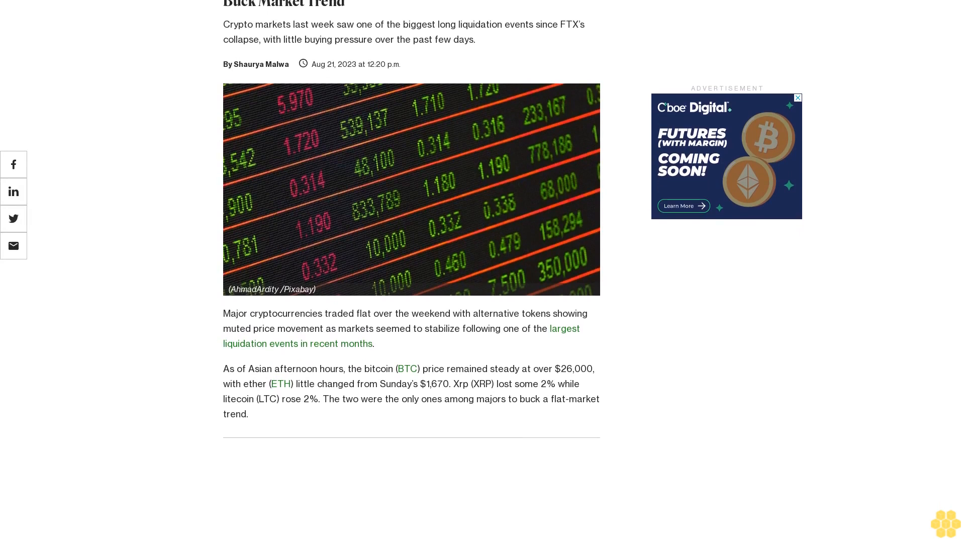
scroll(down, 3)
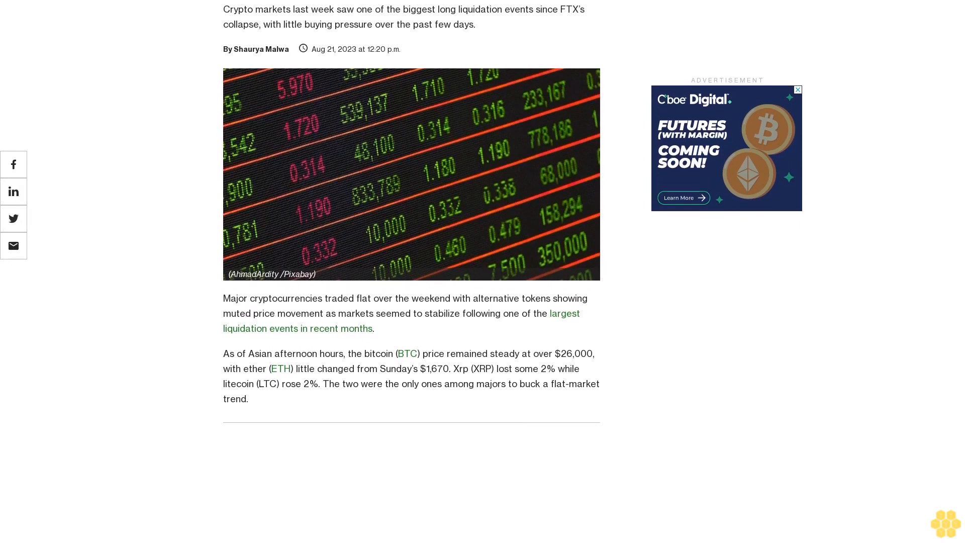
scroll(down, 3)
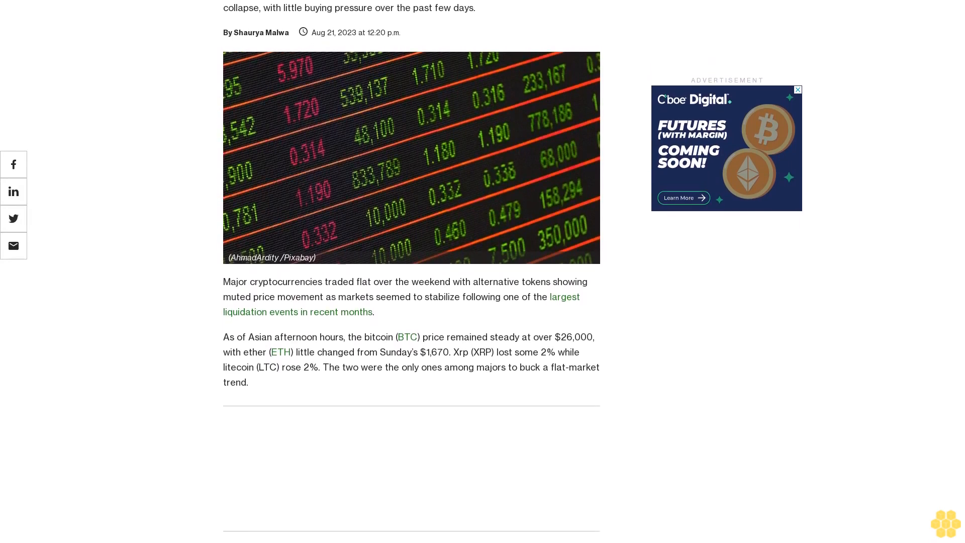
scroll(down, 3)
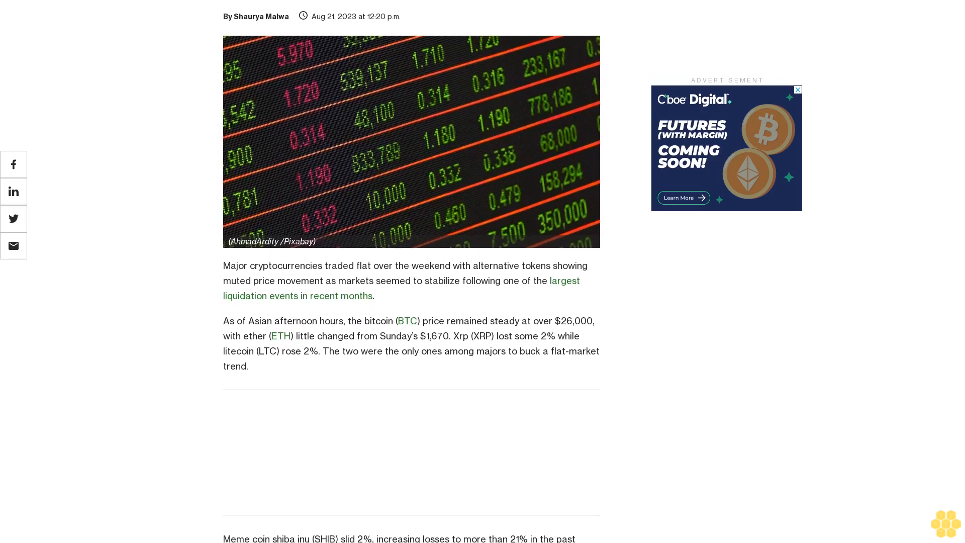
scroll(down, 3)
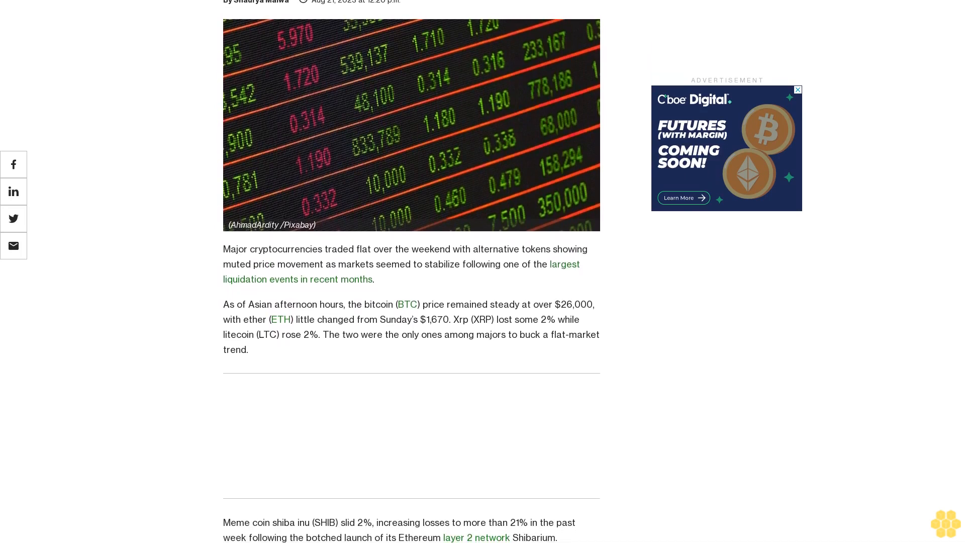
scroll(down, 3)
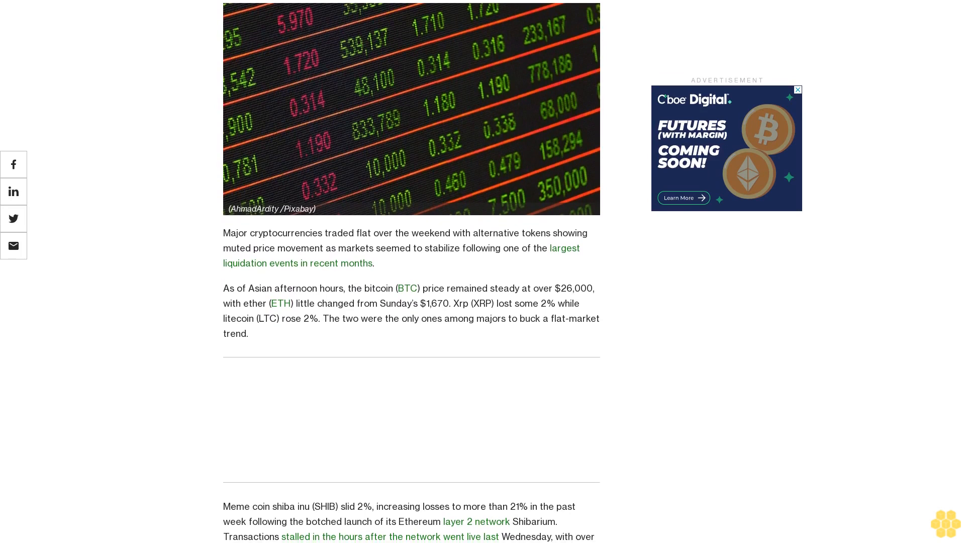
scroll(down, 3)
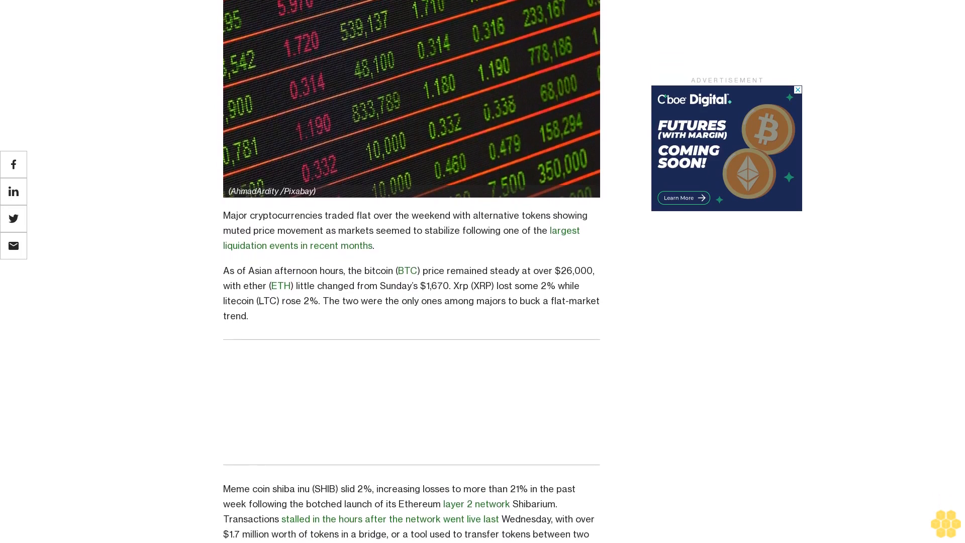
scroll(down, 3)
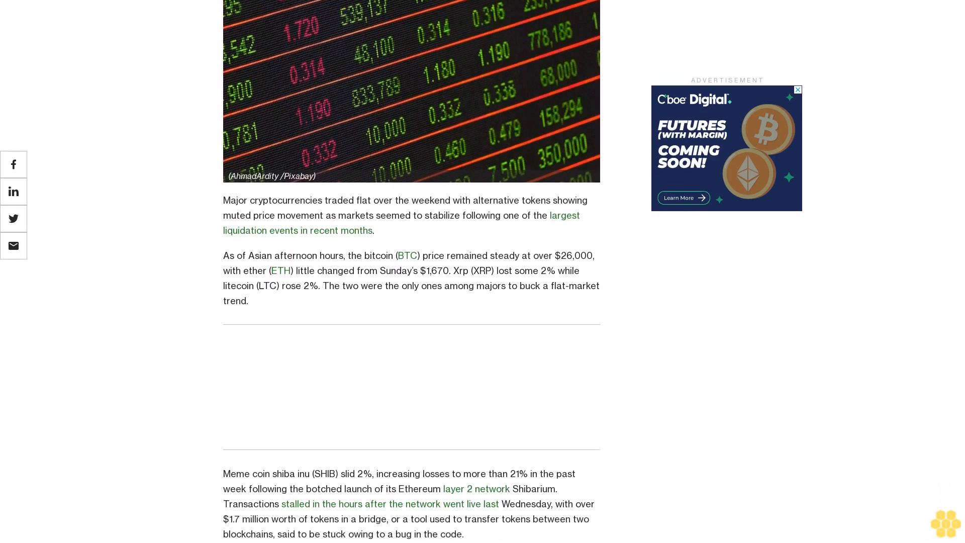
scroll(down, 3)
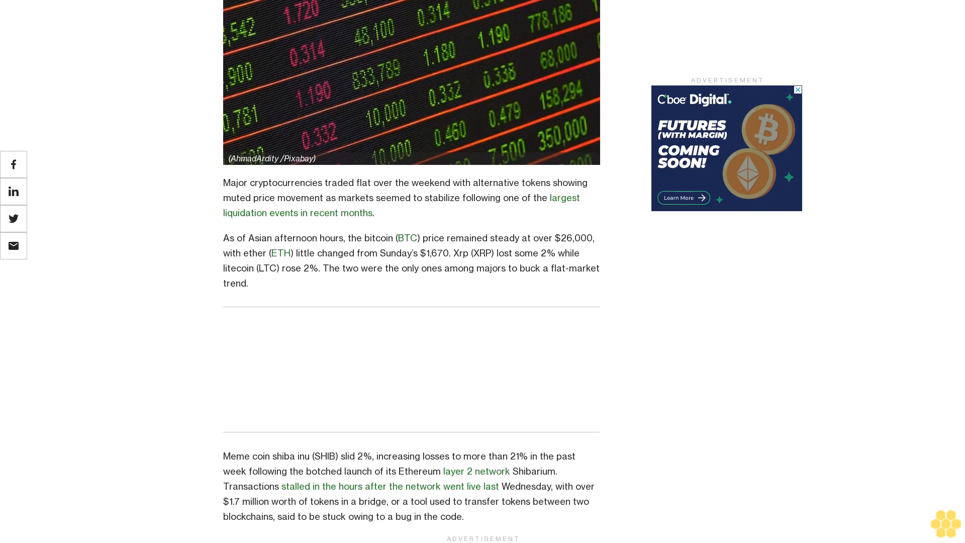
scroll(down, 3)
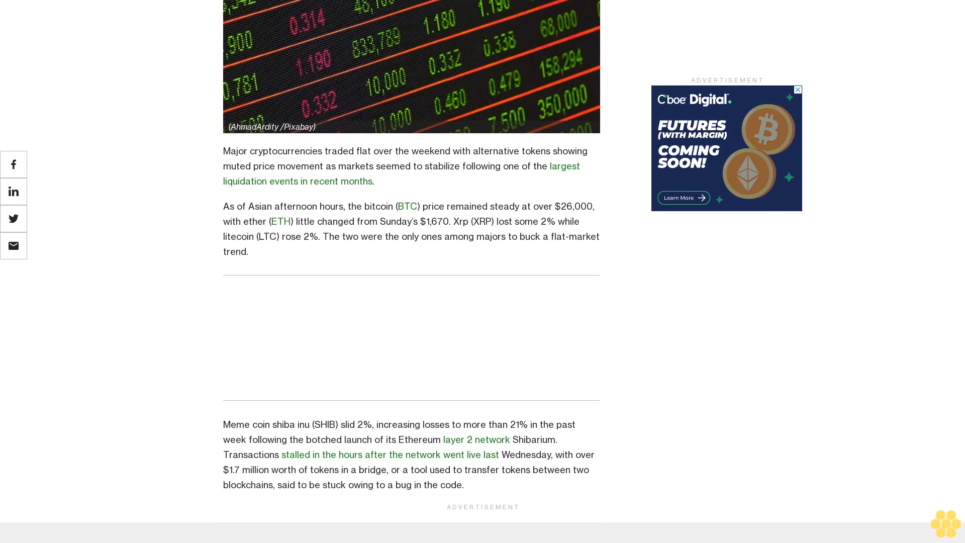
scroll(down, 3)
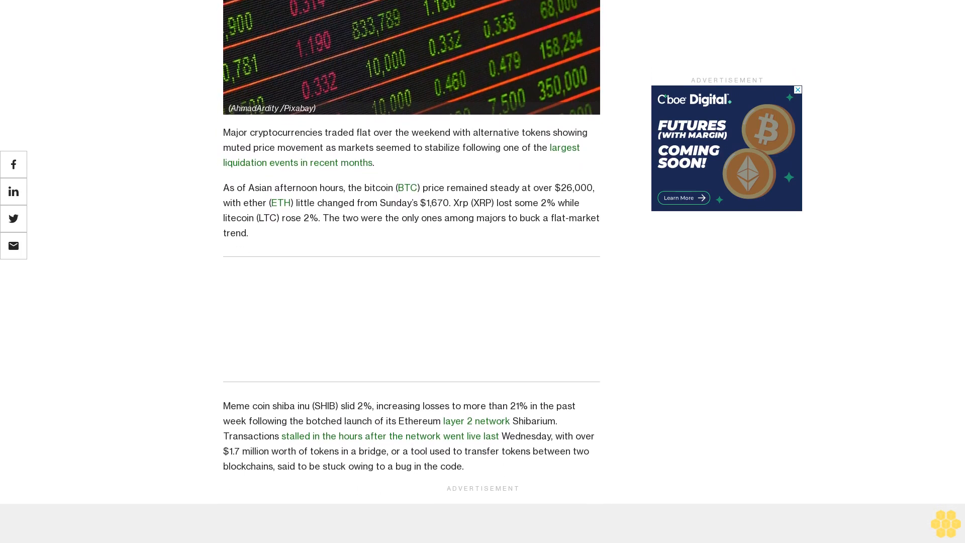
scroll(down, 3)
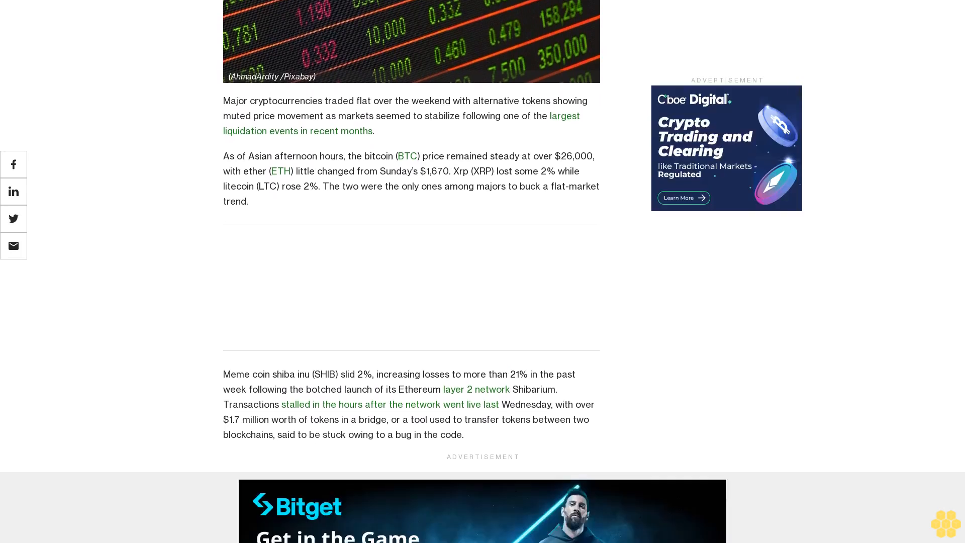
scroll(down, 3)
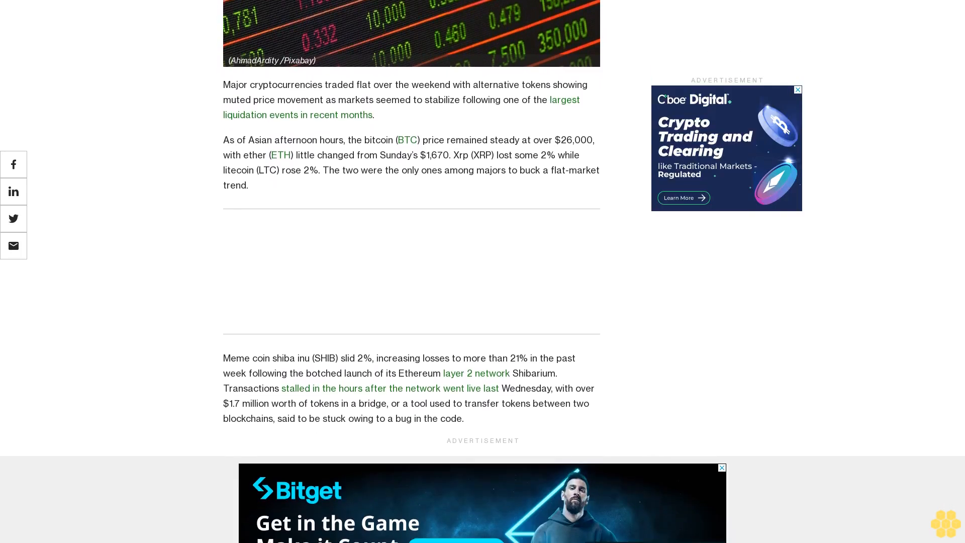
scroll(down, 3)
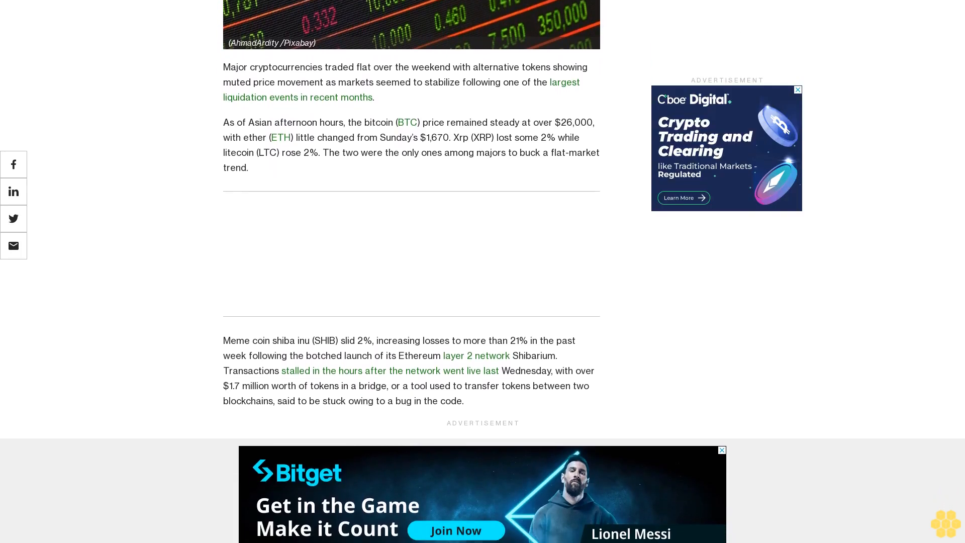
scroll(down, 3)
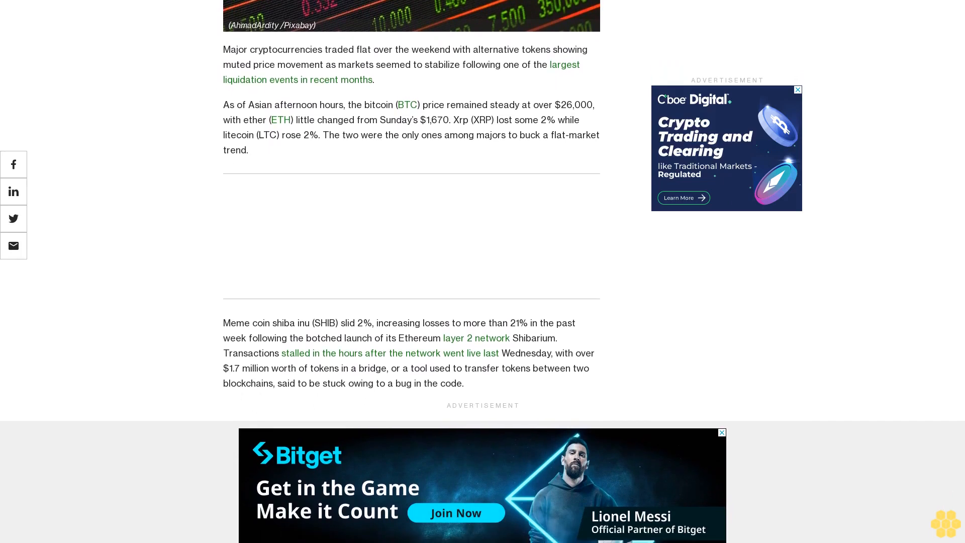
scroll(down, 3)
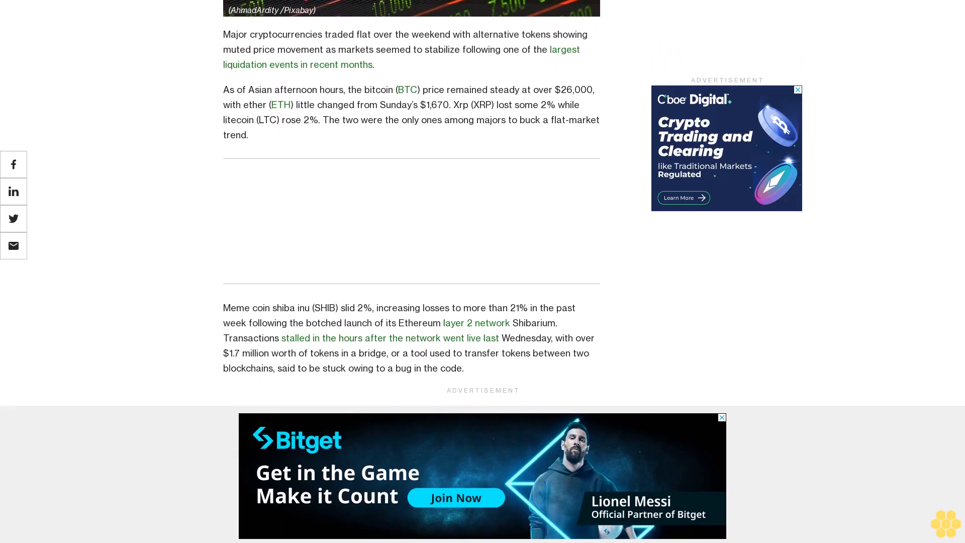
scroll(down, 3)
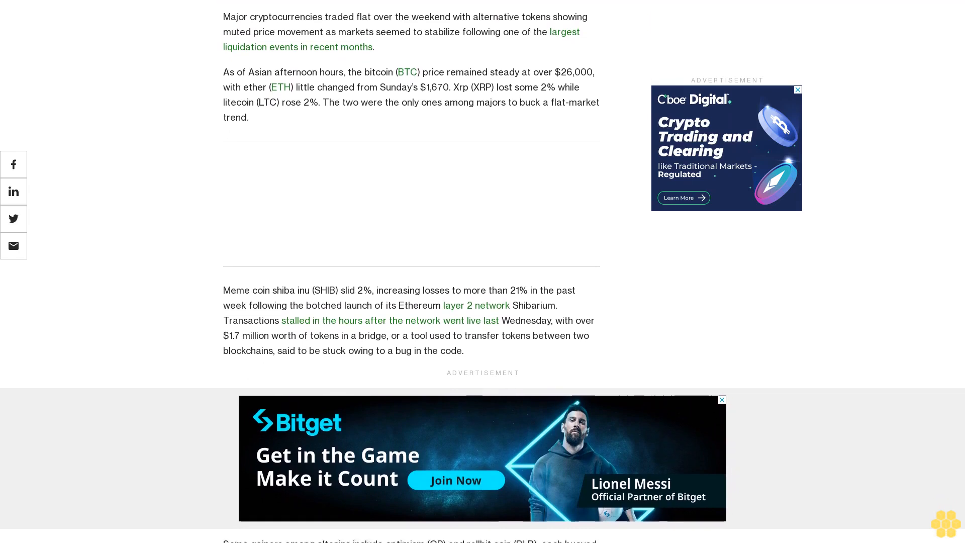
scroll(down, 3)
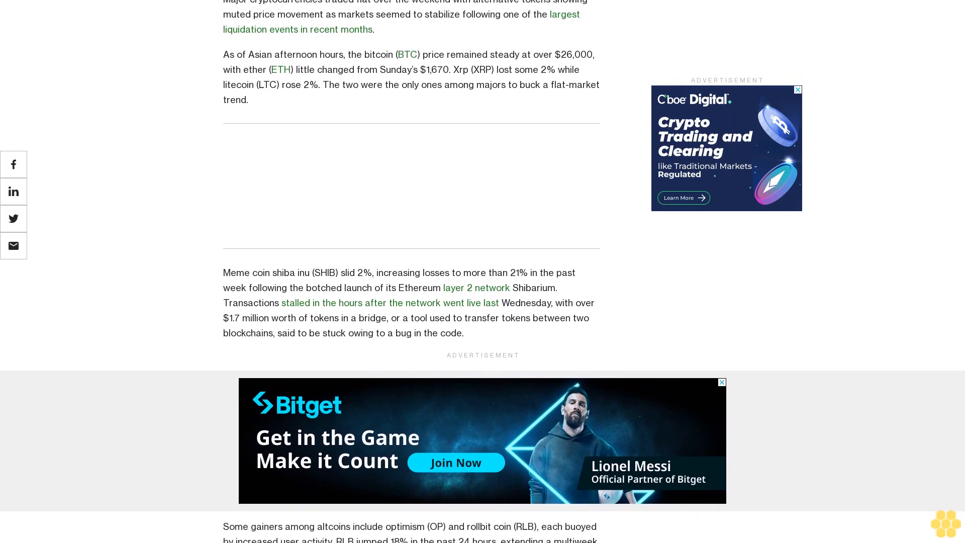
scroll(down, 3)
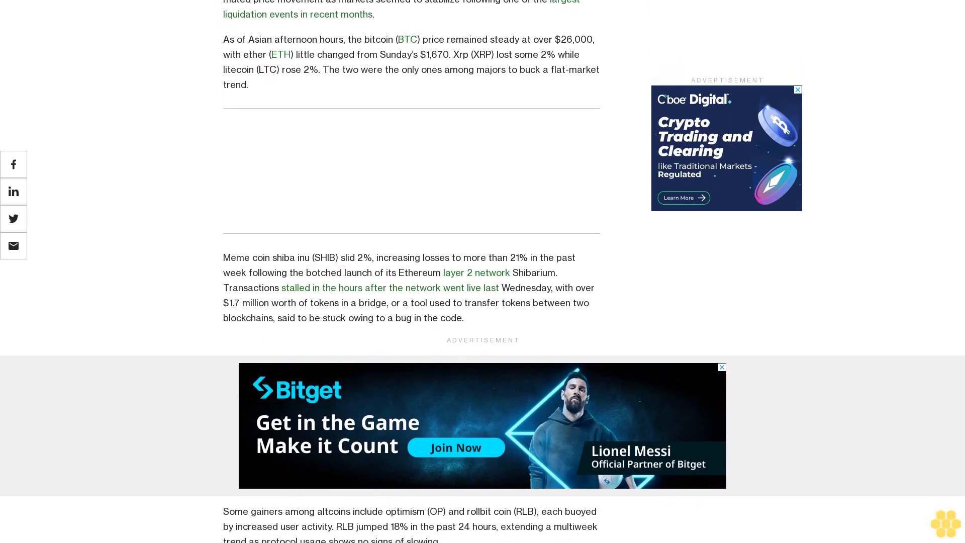
scroll(down, 3)
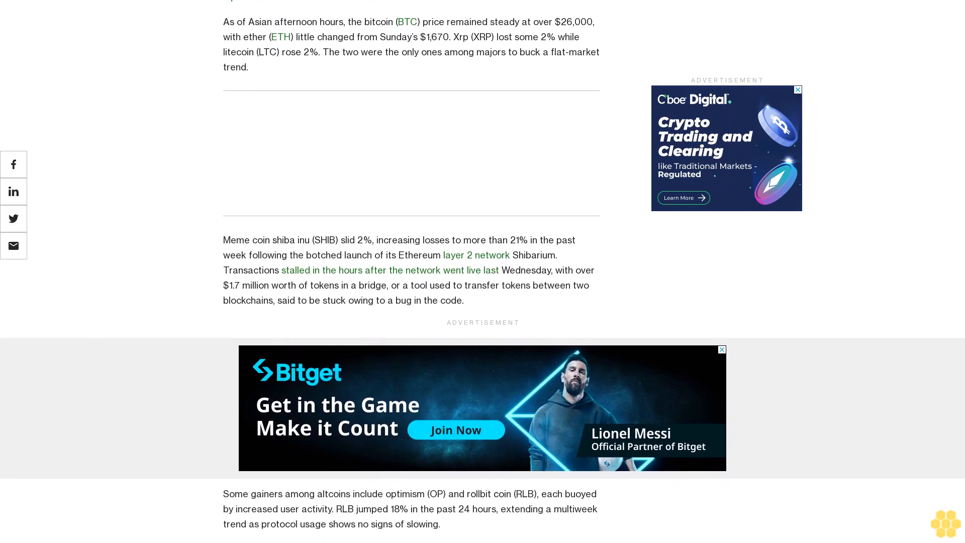
scroll(down, 3)
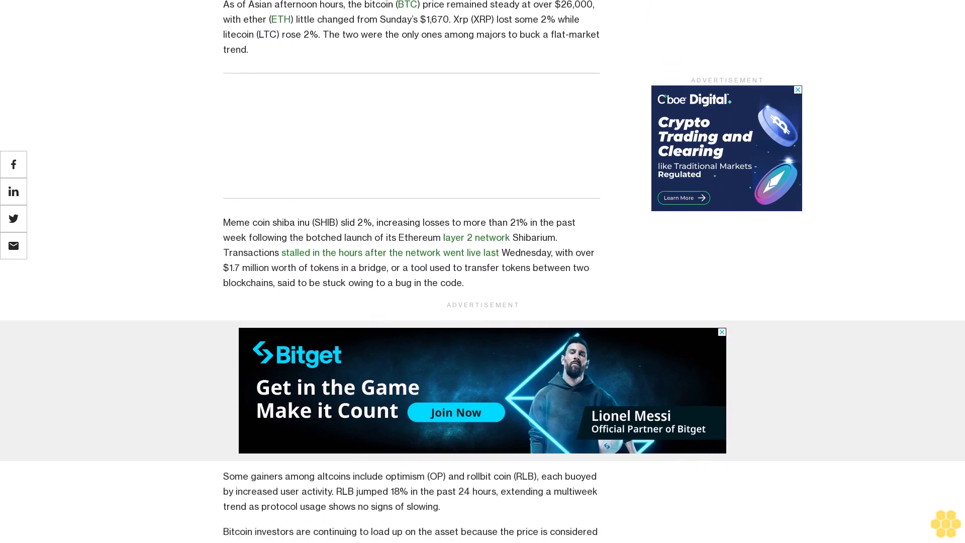
scroll(down, 3)
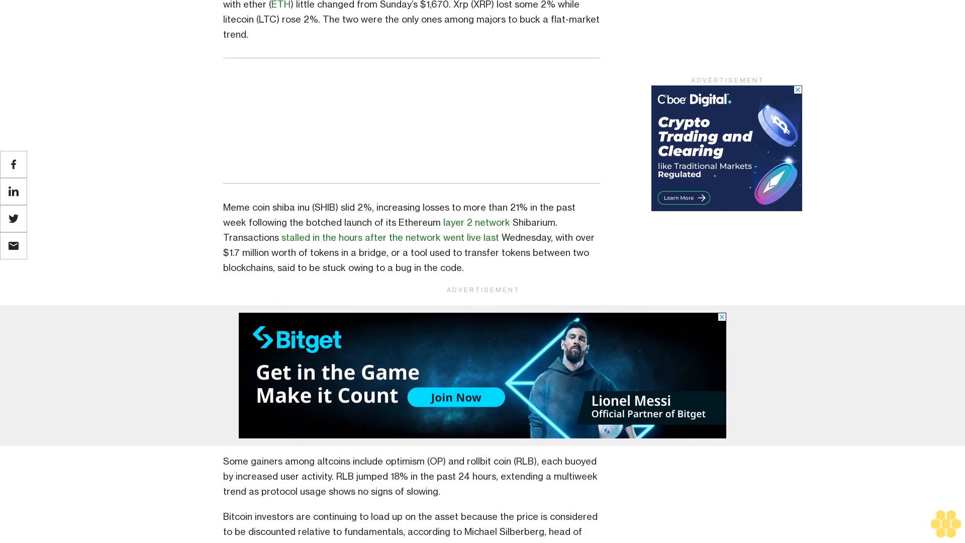
scroll(down, 3)
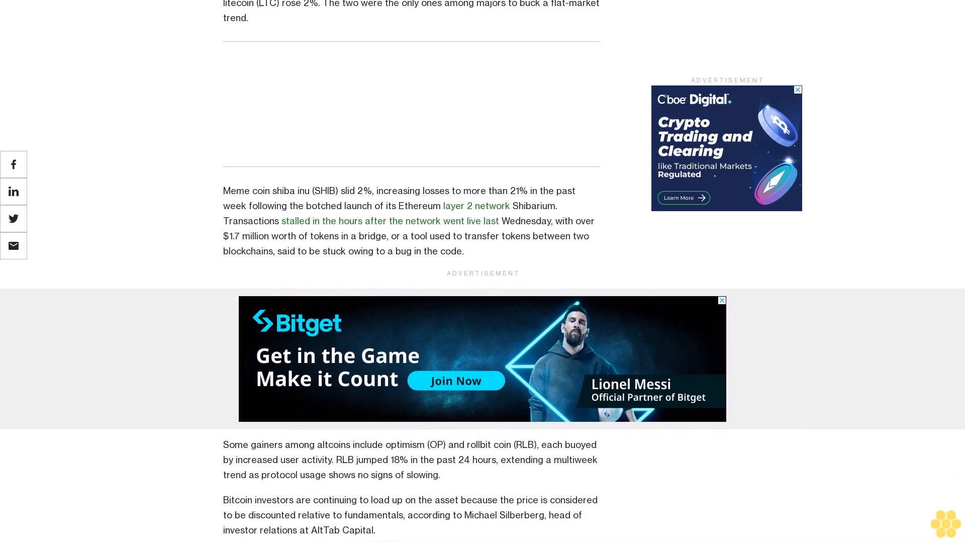
scroll(down, 3)
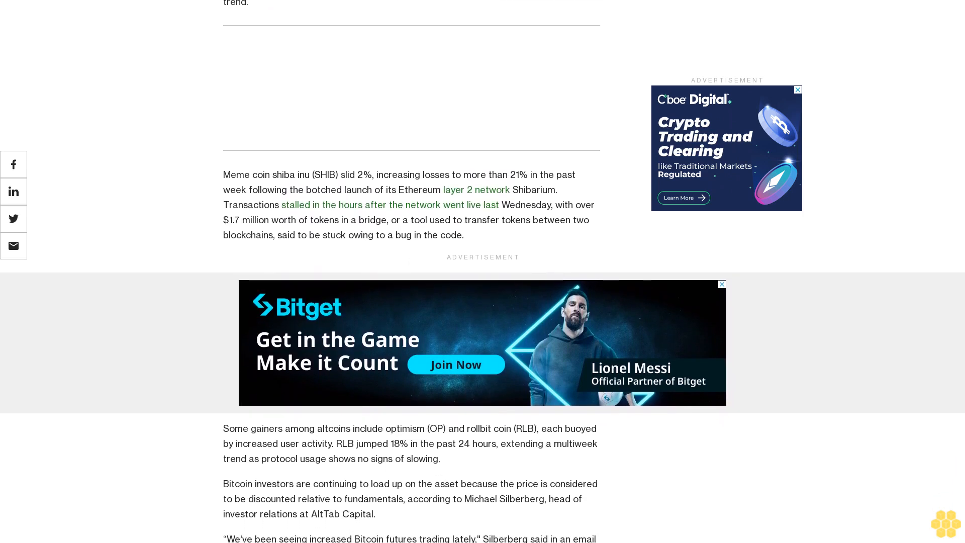
scroll(down, 3)
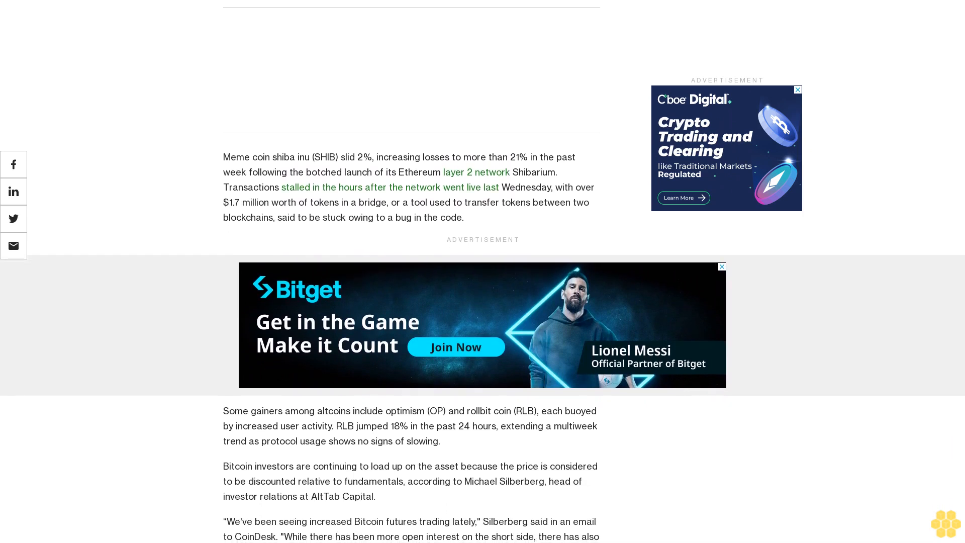
scroll(down, 3)
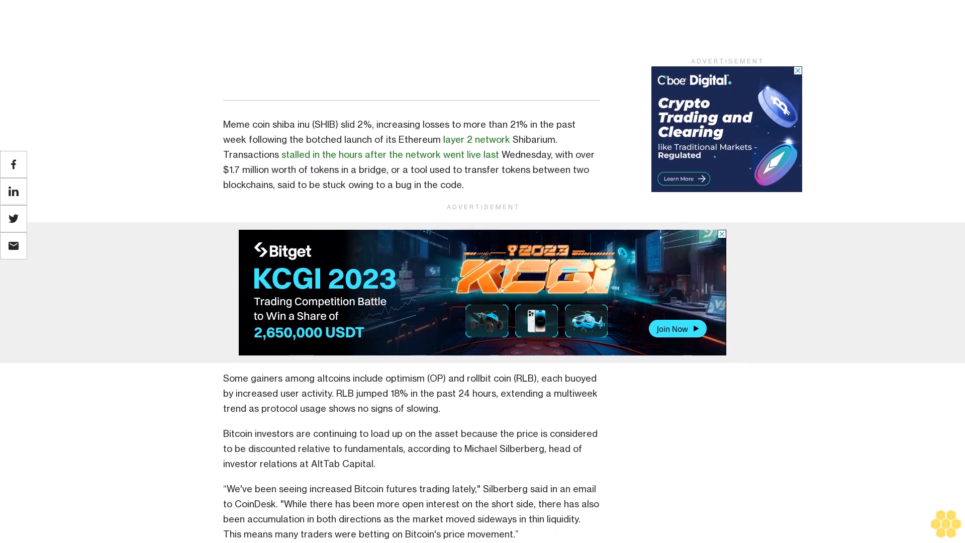
scroll(down, 3)
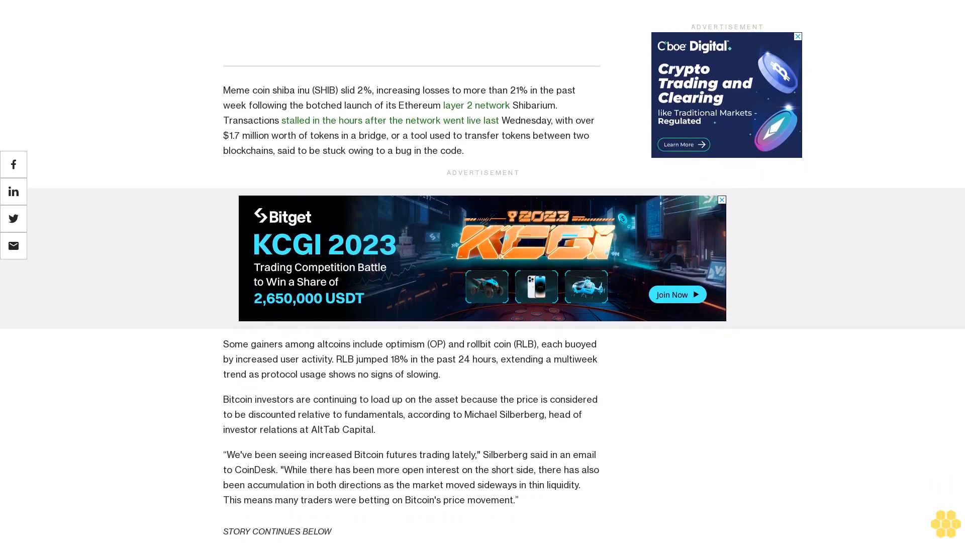
scroll(down, 3)
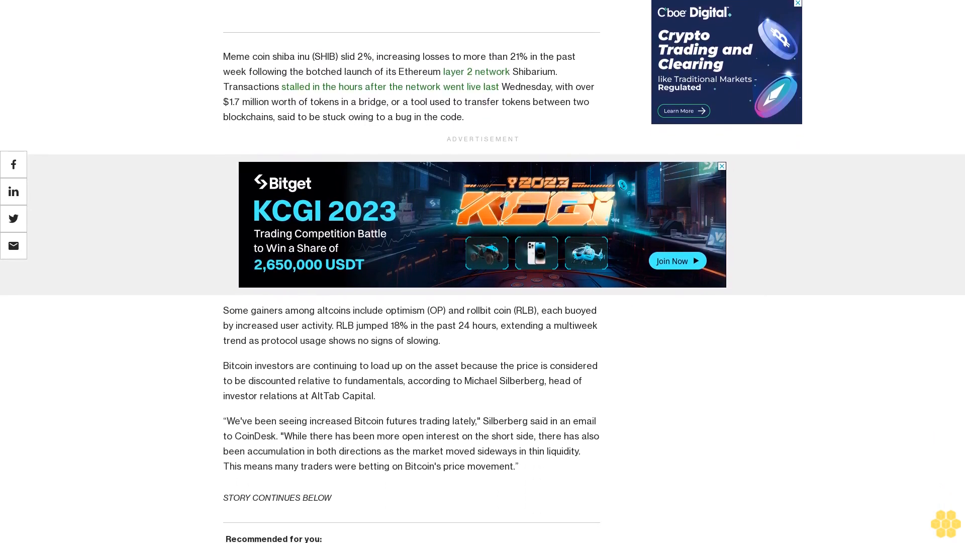
scroll(down, 3)
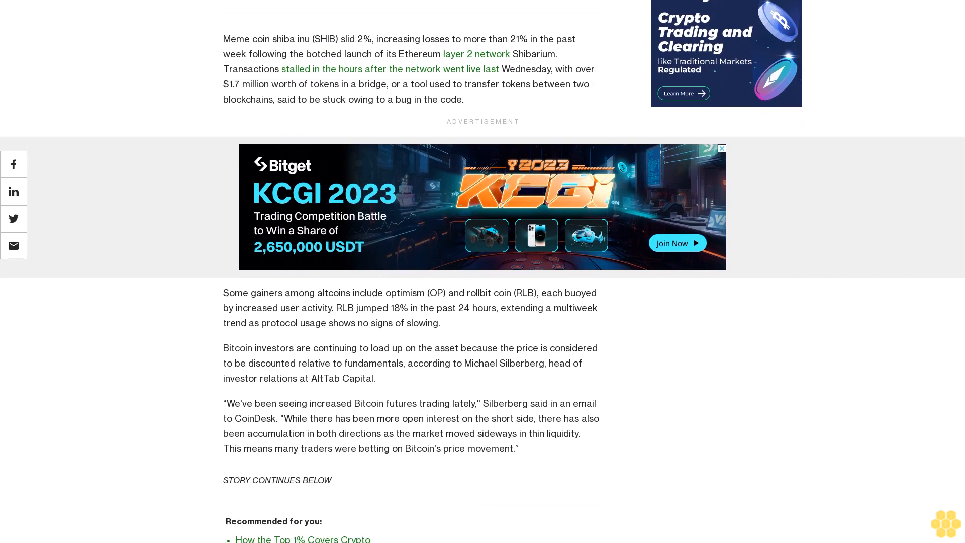
scroll(down, 3)
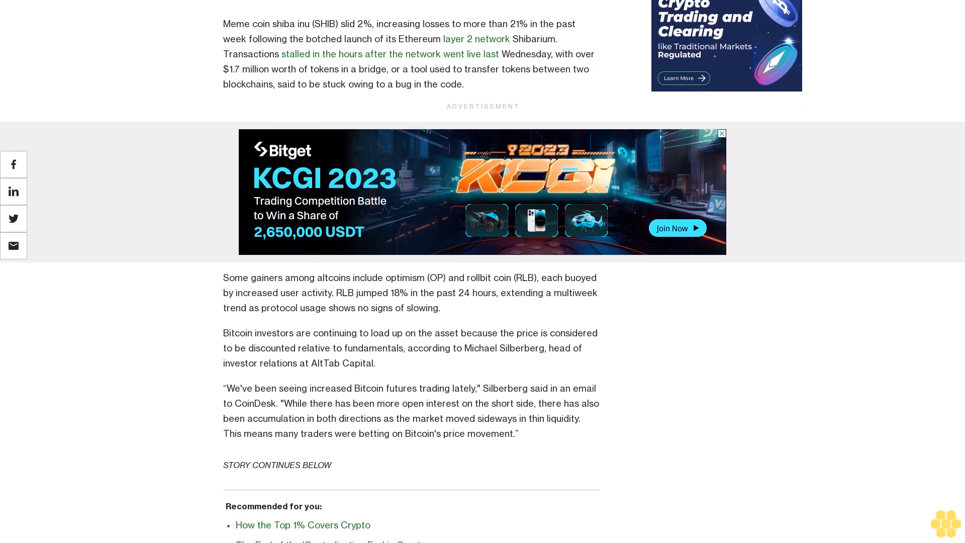
scroll(down, 3)
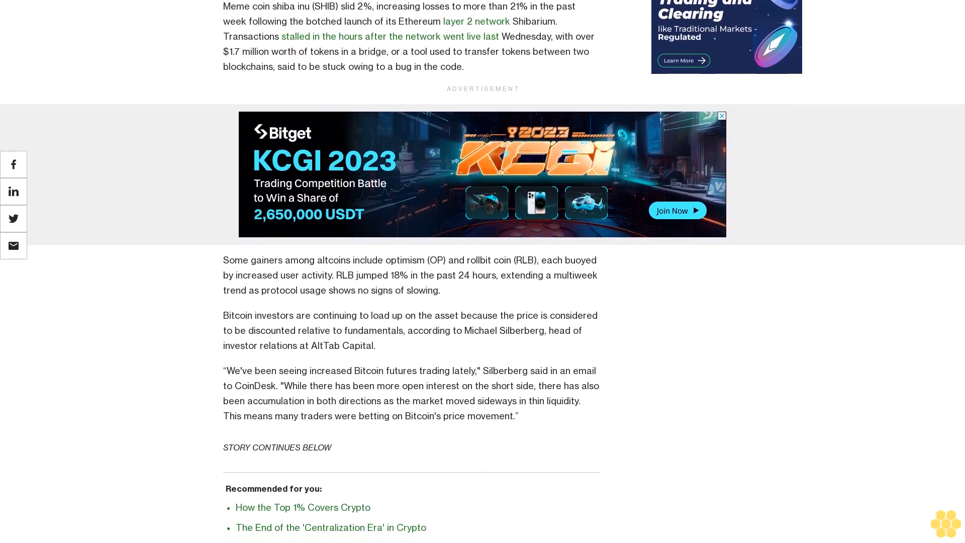
scroll(down, 3)
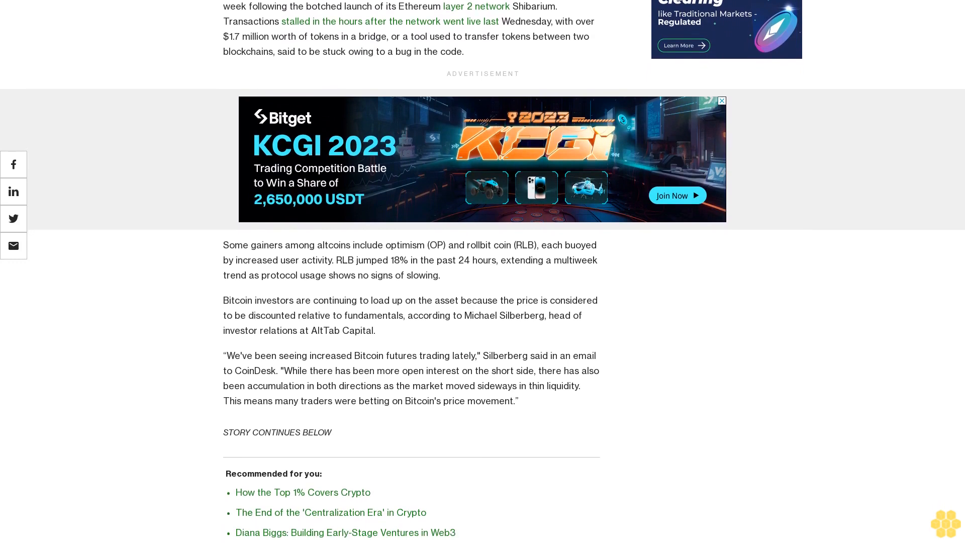
scroll(down, 3)
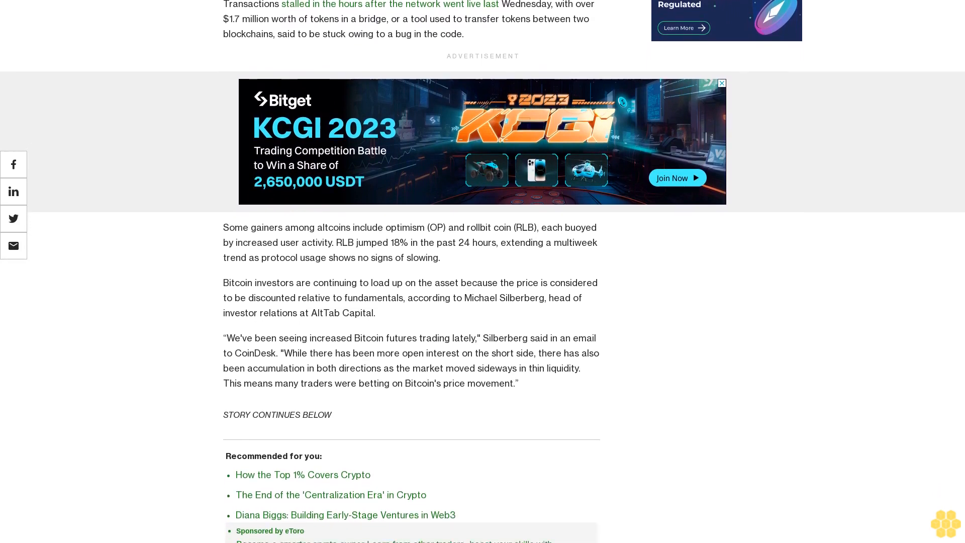
scroll(down, 3)
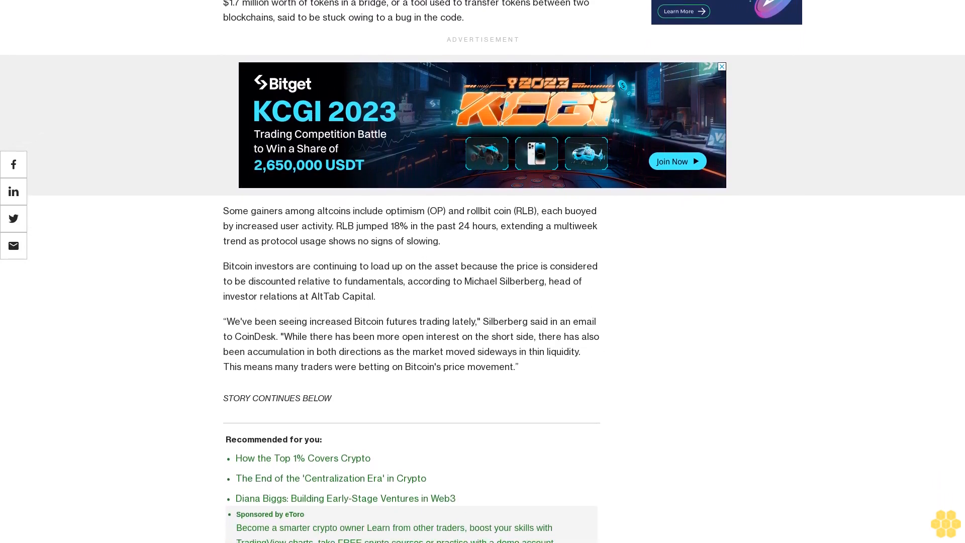
scroll(down, 3)
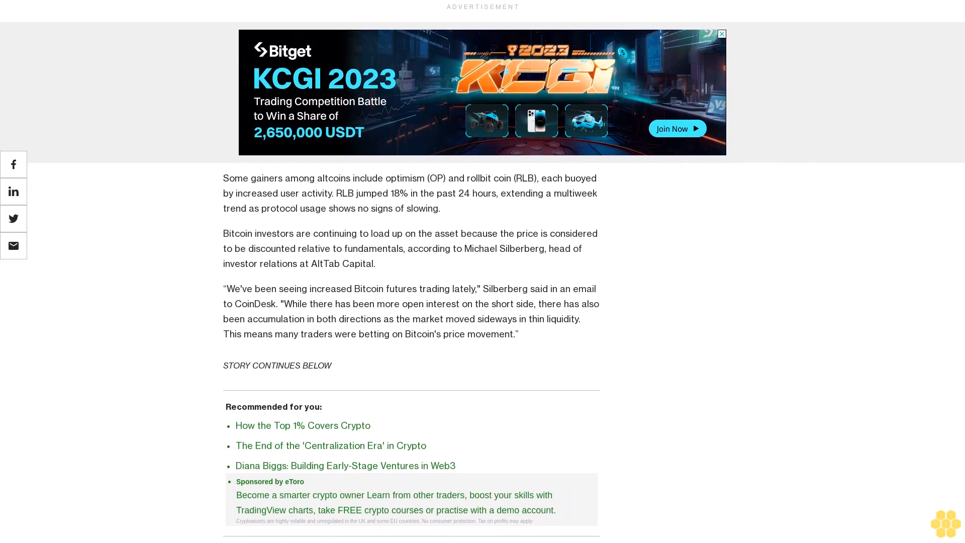
scroll(down, 3)
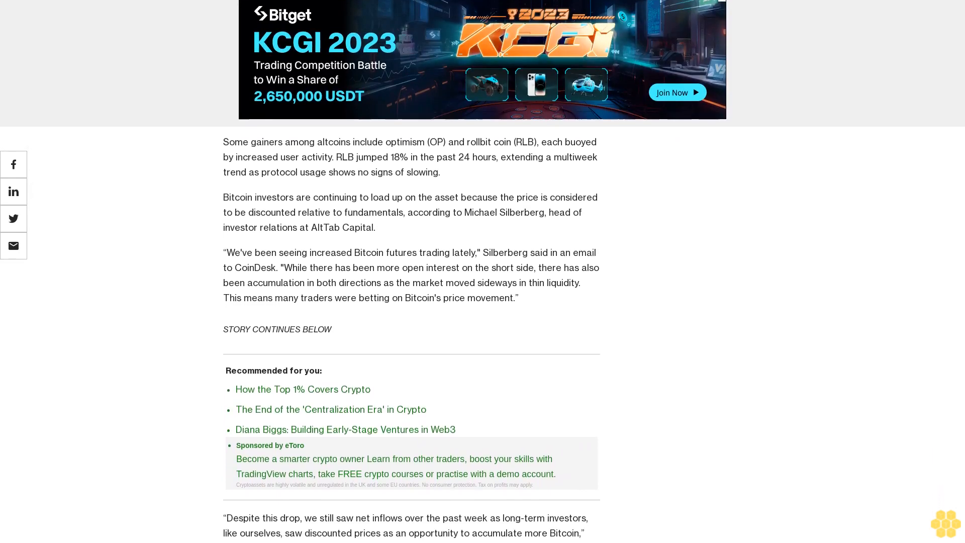
scroll(down, 3)
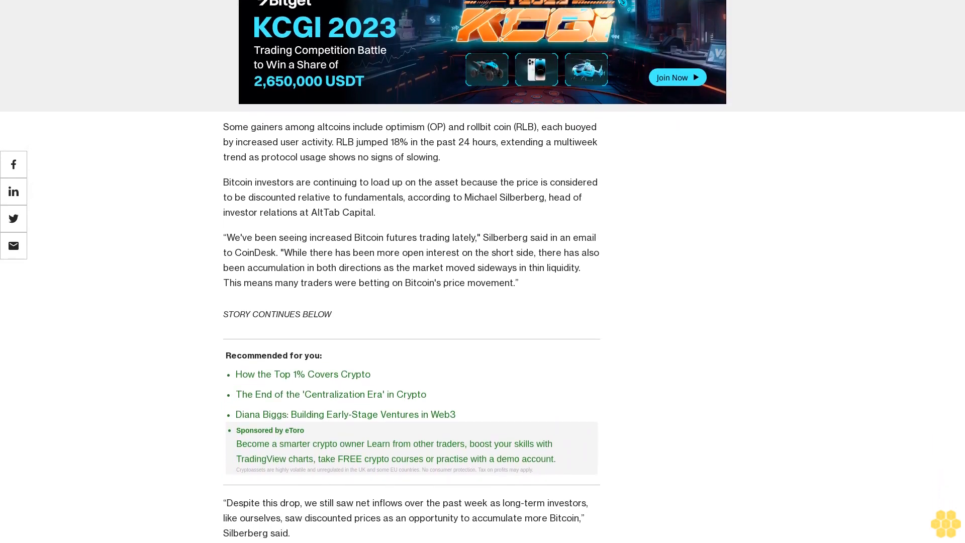
scroll(down, 3)
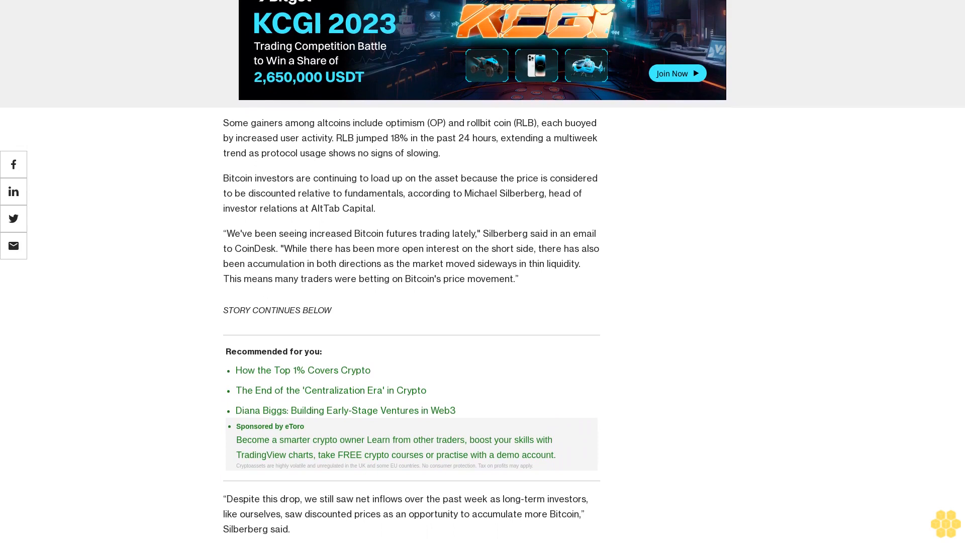